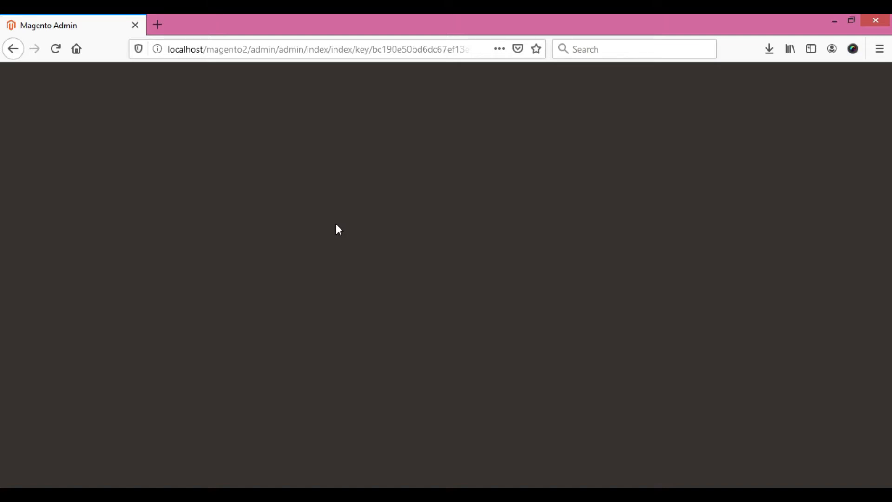
pyautogui.moveTo(335, 211)
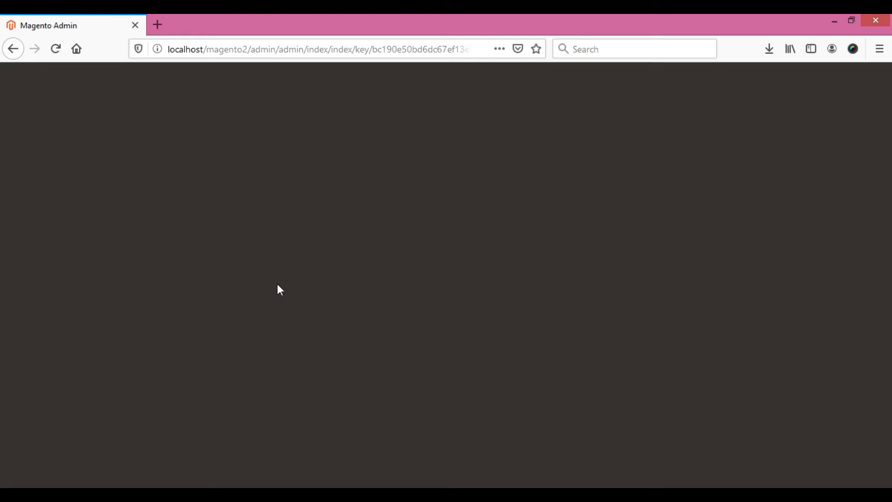
pyautogui.moveTo(112, 453)
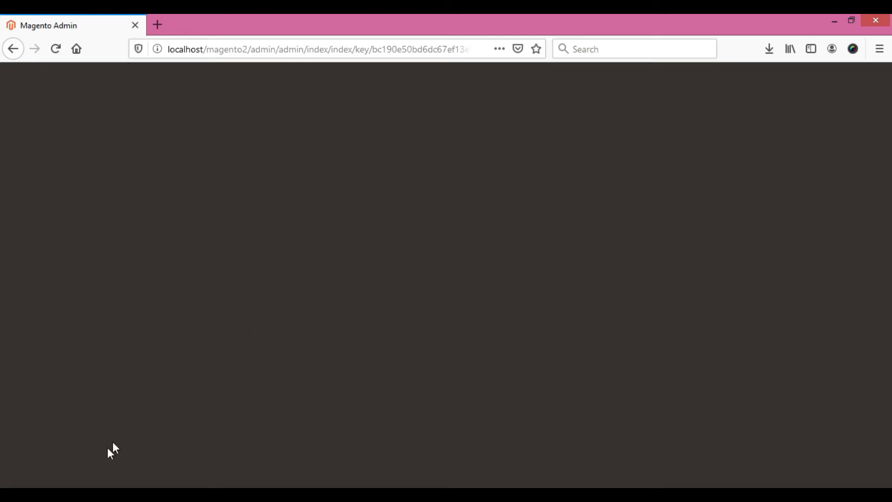
pyautogui.moveTo(99, 465)
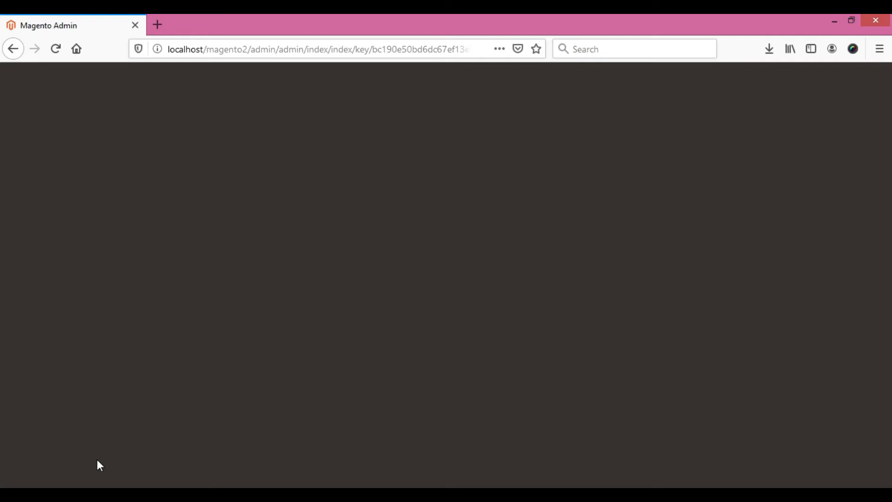
pyautogui.moveTo(225, 376)
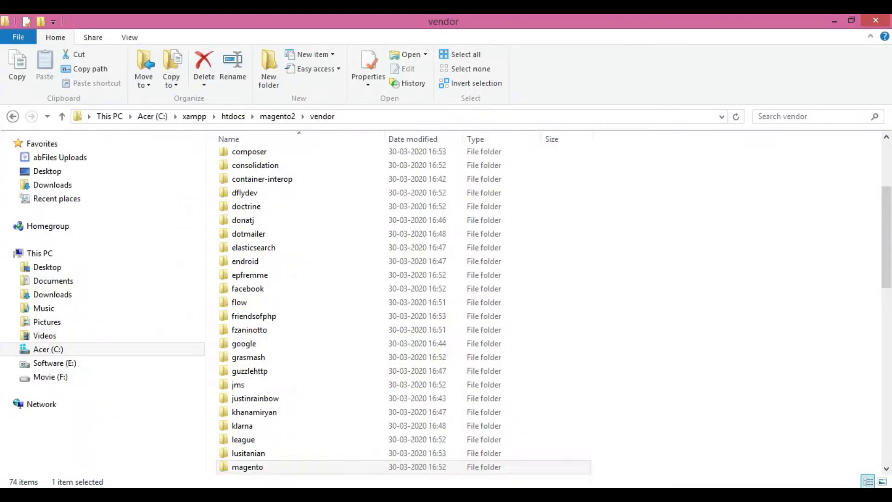
# Step: Browse from the magento vendor folder into framework, then View
pyautogui.click(246, 466)
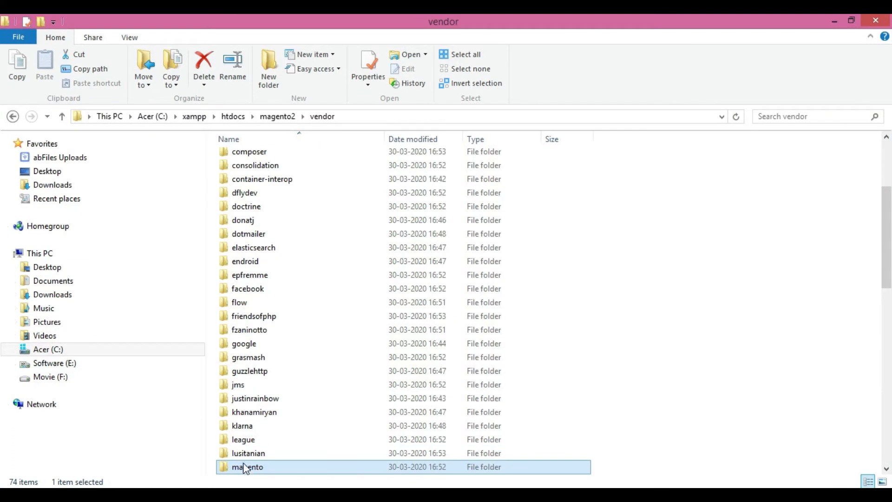
pyautogui.moveTo(278, 481)
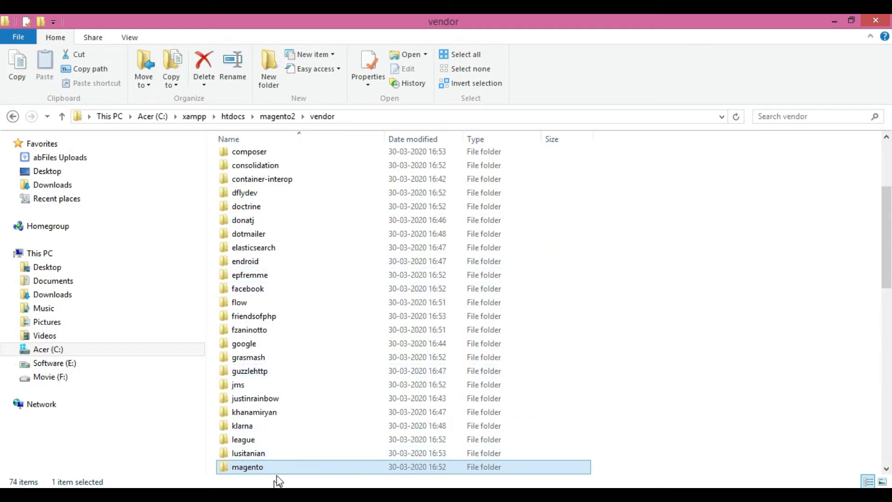
pyautogui.doubleClick(247, 467)
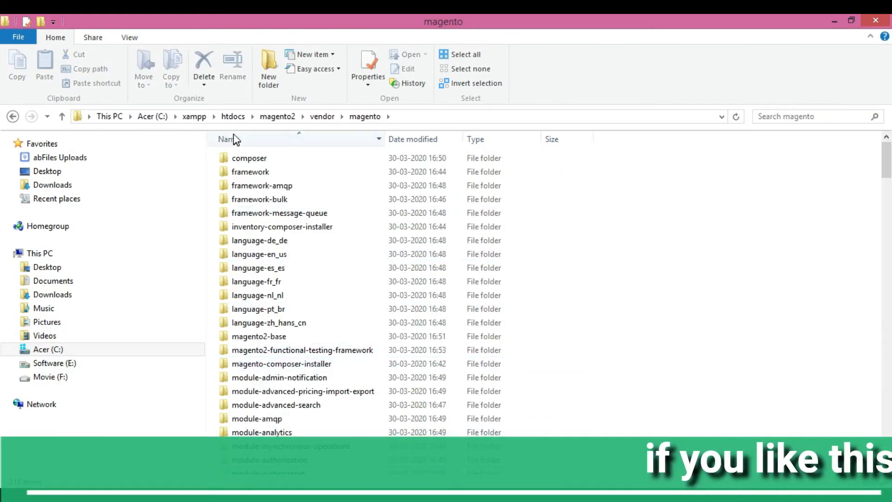
pyautogui.doubleClick(249, 171)
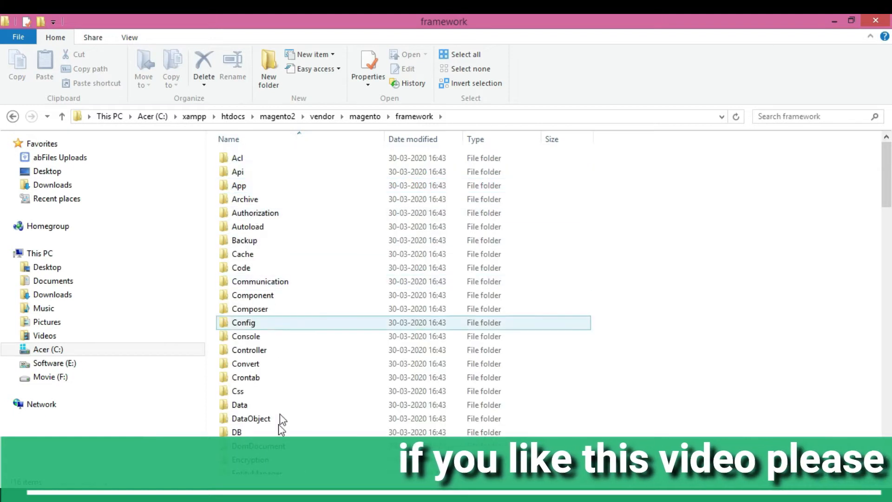
pyautogui.scroll(-3)
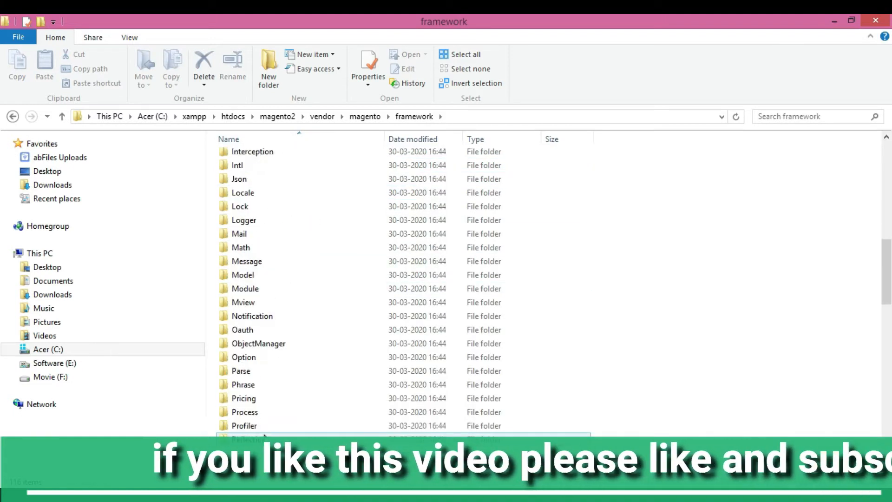
pyautogui.scroll(-3)
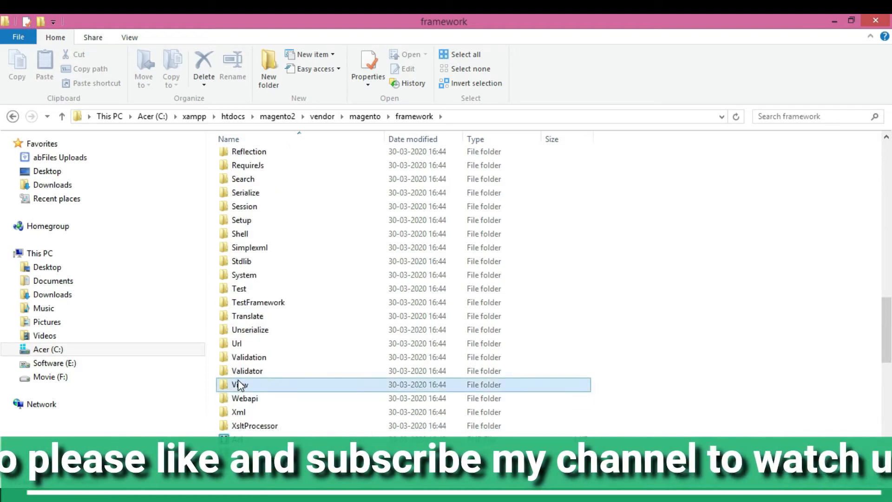
pyautogui.doubleClick(241, 384)
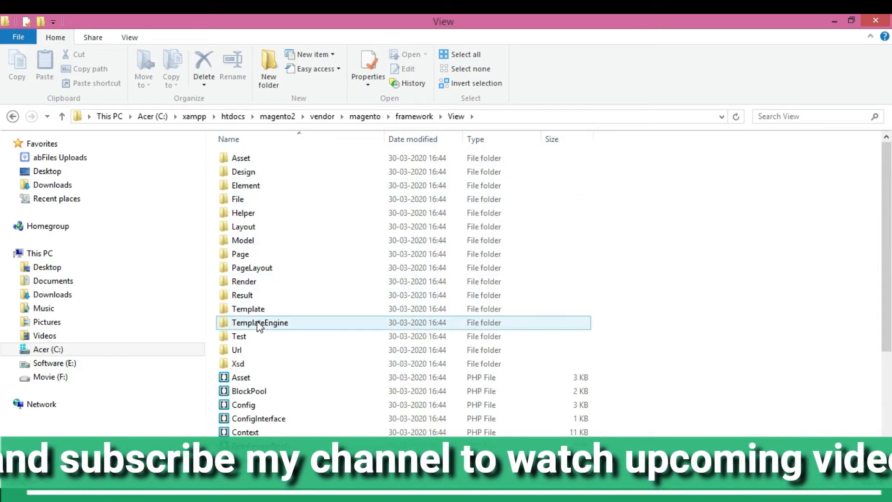
# Step: Go through Element > Template > File and open Validator.php in the code editor
pyautogui.doubleClick(248, 309)
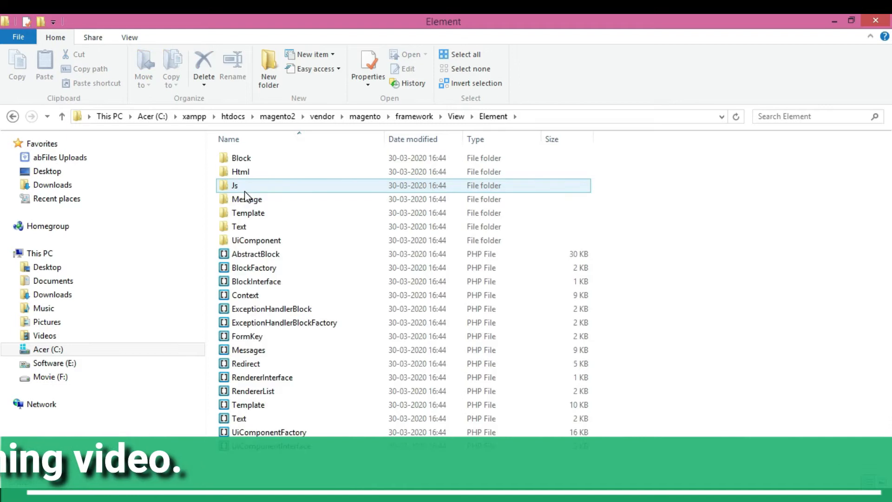
pyautogui.doubleClick(247, 213)
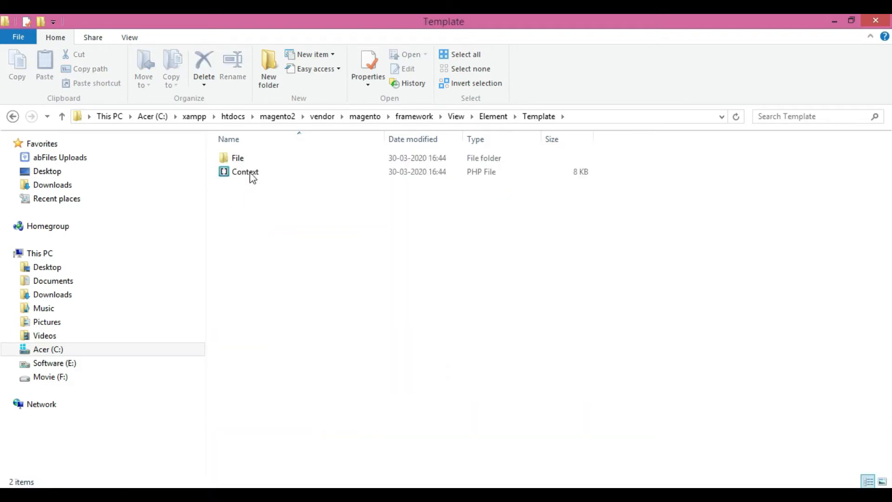
pyautogui.doubleClick(237, 158)
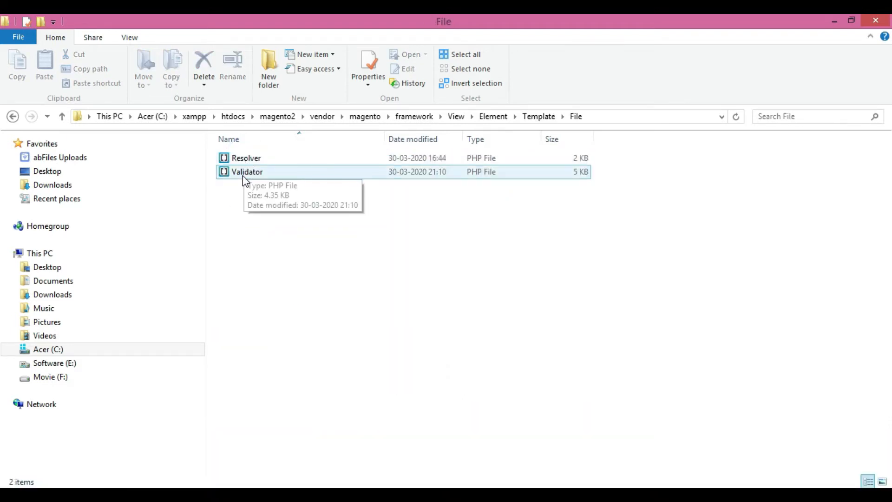
pyautogui.rightClick(246, 171)
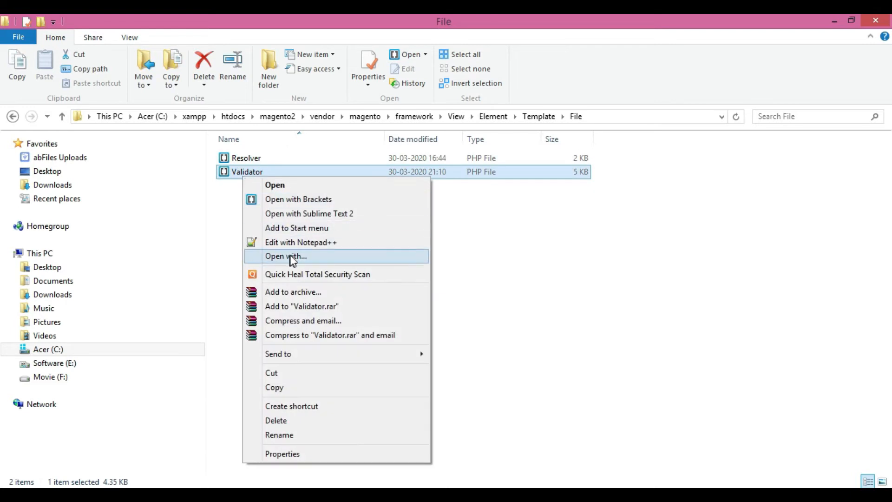
pyautogui.moveTo(301, 242)
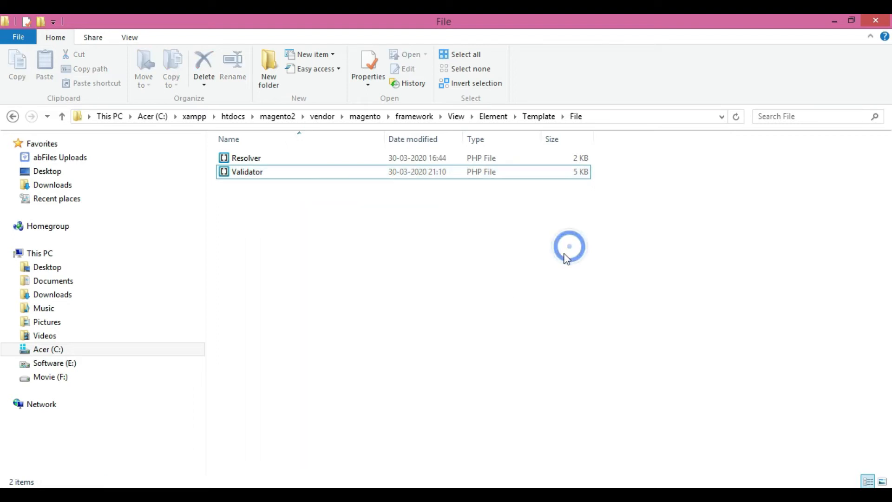
pyautogui.doubleClick(247, 172)
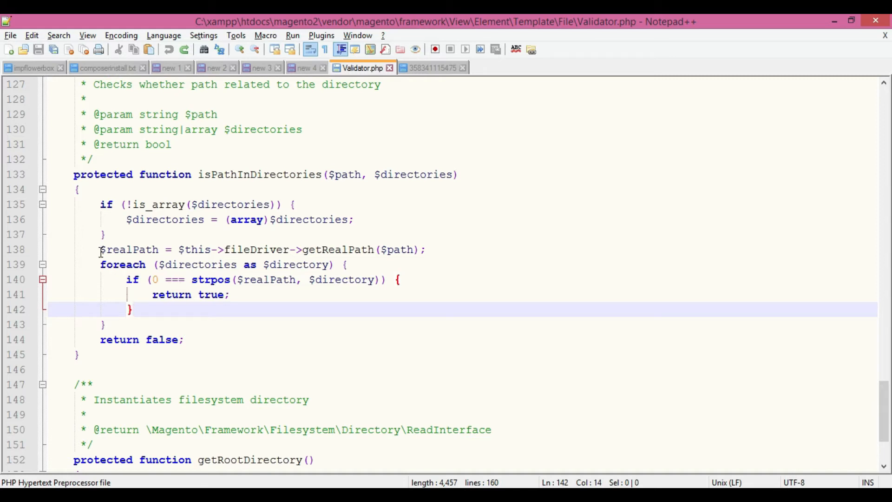
# Step: Comment out line 138's realPath, add the str_replace('\\', '/') version, and save
pyautogui.click(101, 249)
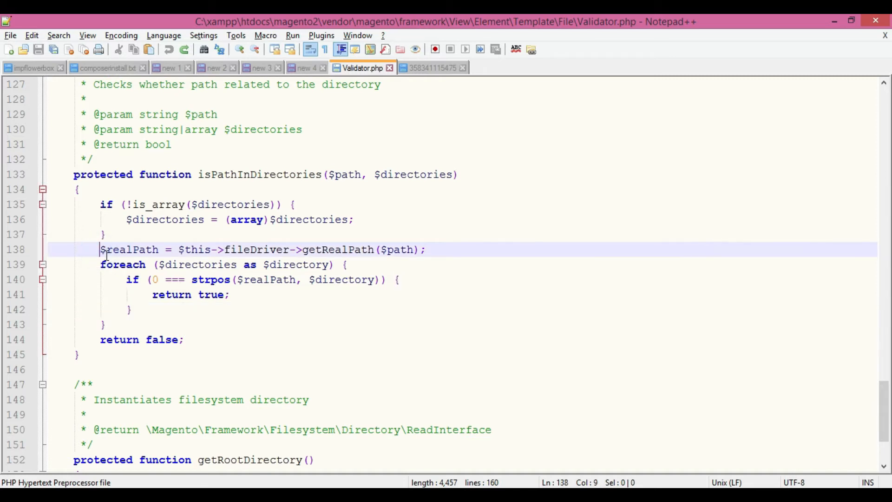
pyautogui.write('//')
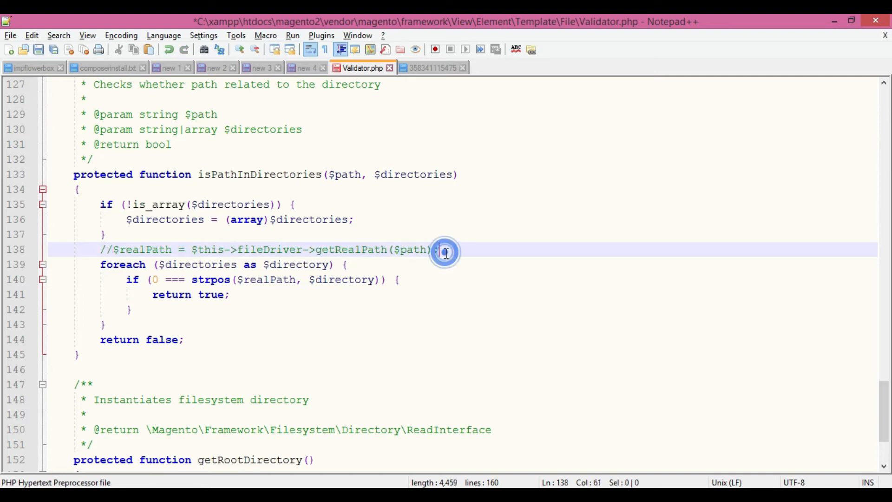
pyautogui.press('Enter')
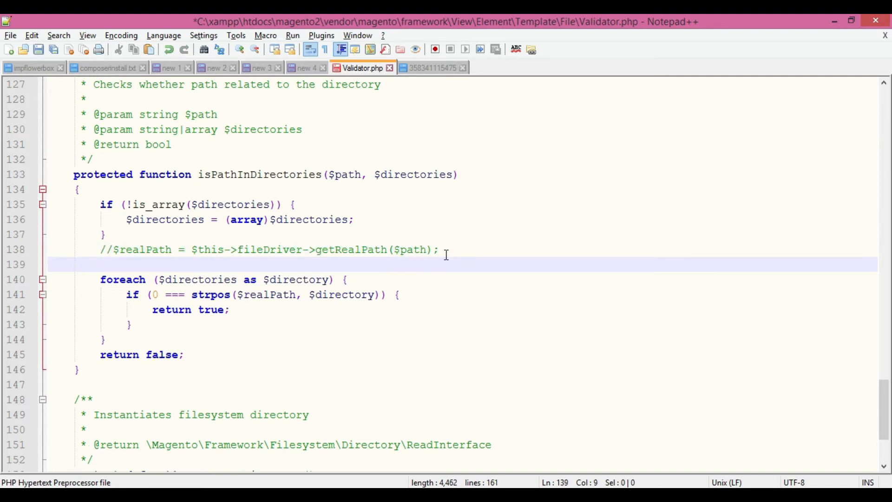
pyautogui.write("$realPath = str_replace('\\\\', '/', $this->fileDriver->getRealPath($path));")
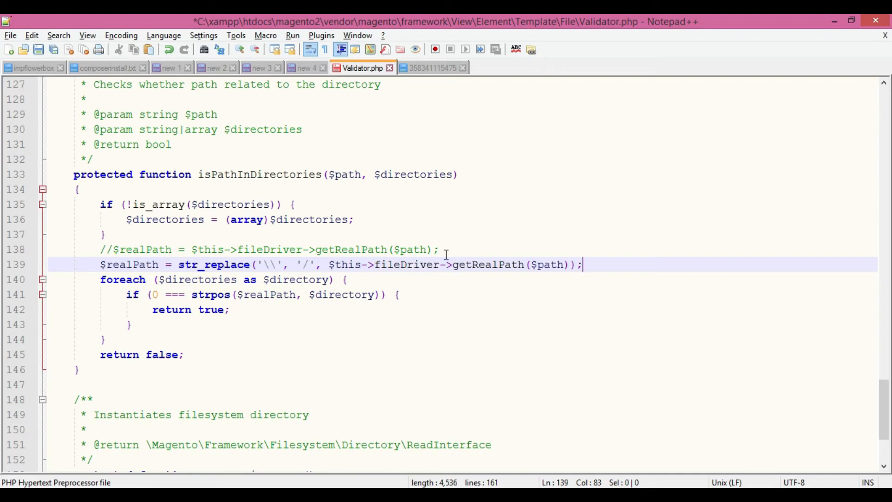
pyautogui.press('ctrl+s')
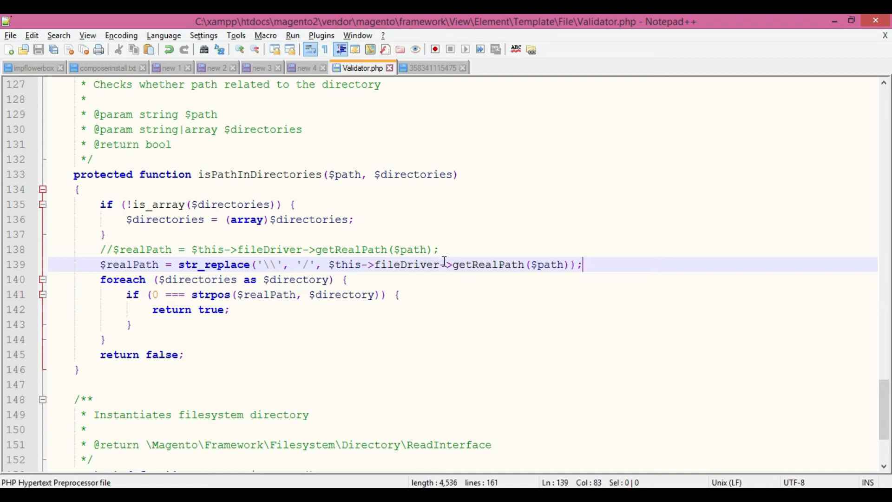
pyautogui.moveTo(484, 393)
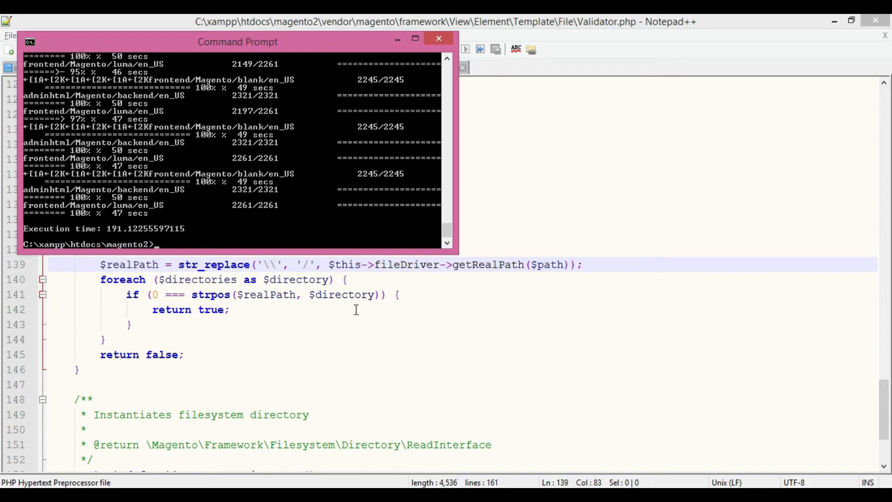
# Step: Run php bin/magento setup:upgrade in the magento2 folder
pyautogui.write('php')
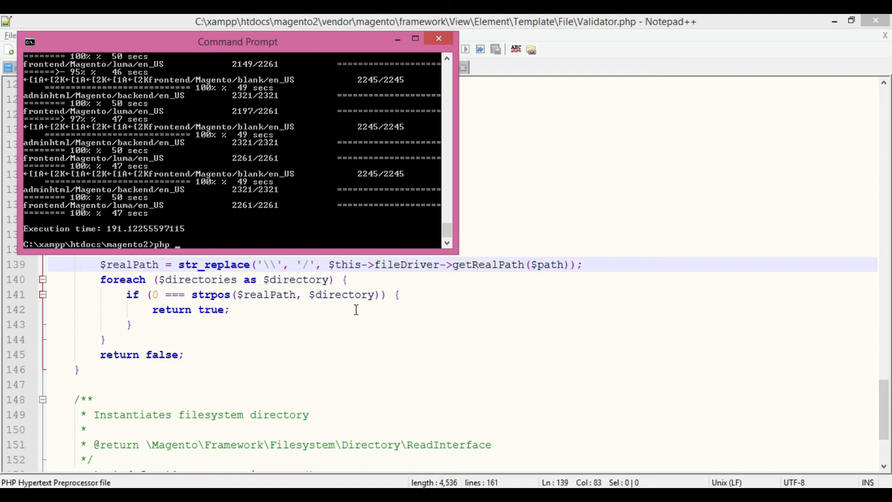
pyautogui.write('bin/magento')
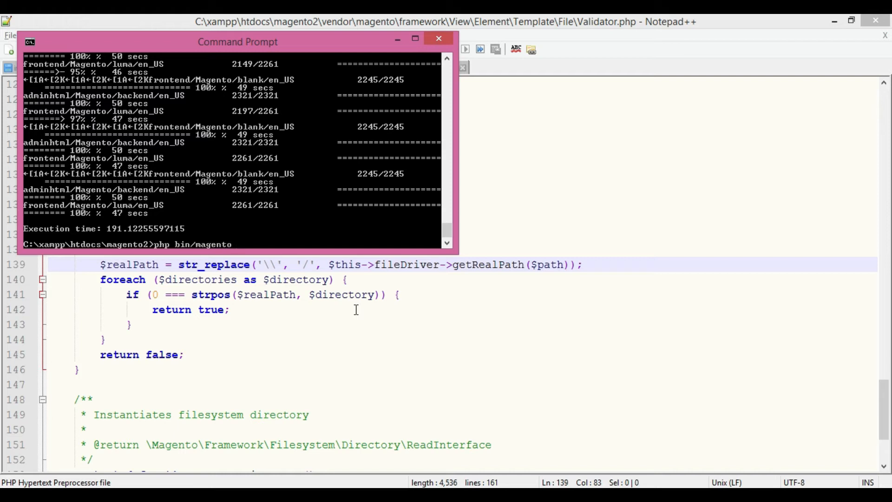
pyautogui.write('setup:')
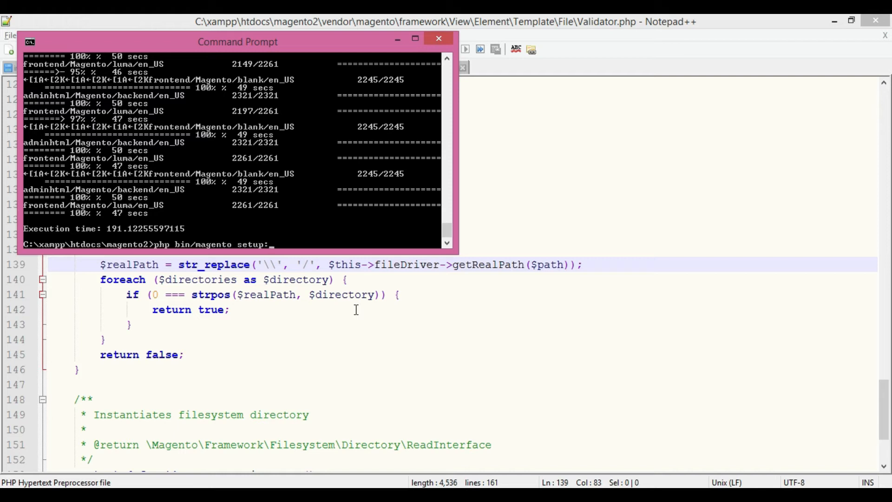
pyautogui.write('upg')
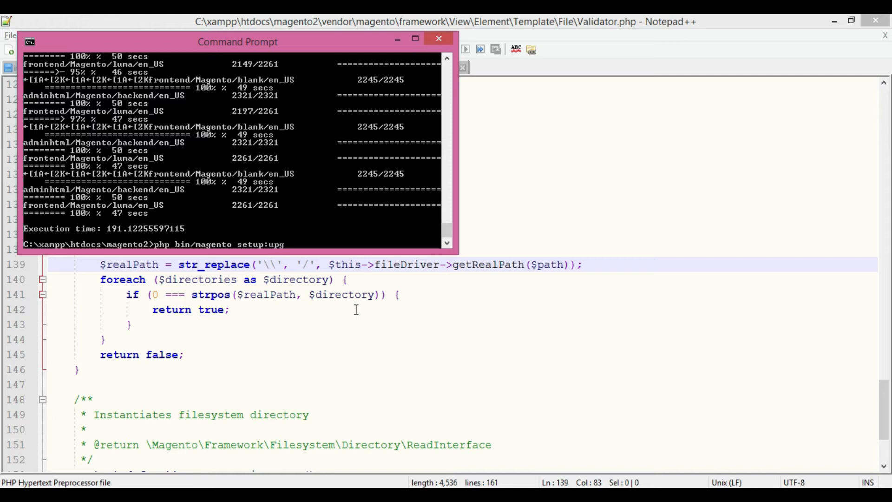
pyautogui.write('rade')
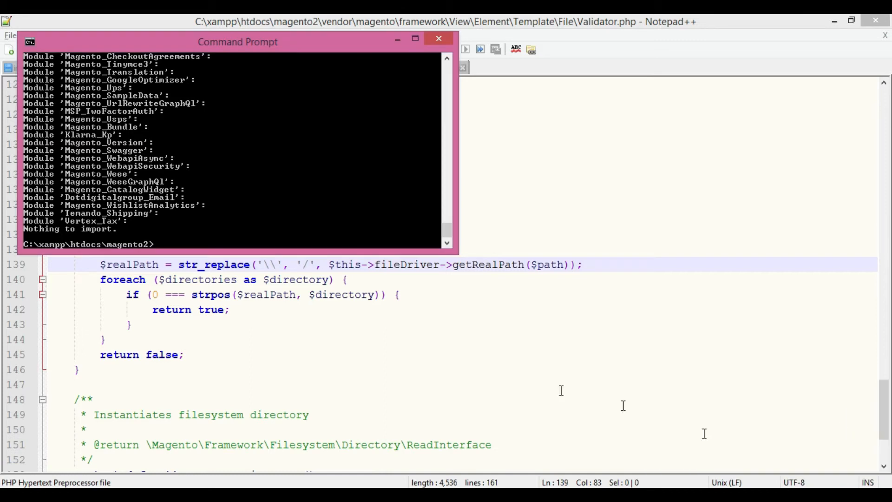
# Step: Run php bin/magento setup:static-content:deploy -f in the console
pyautogui.click(233, 243)
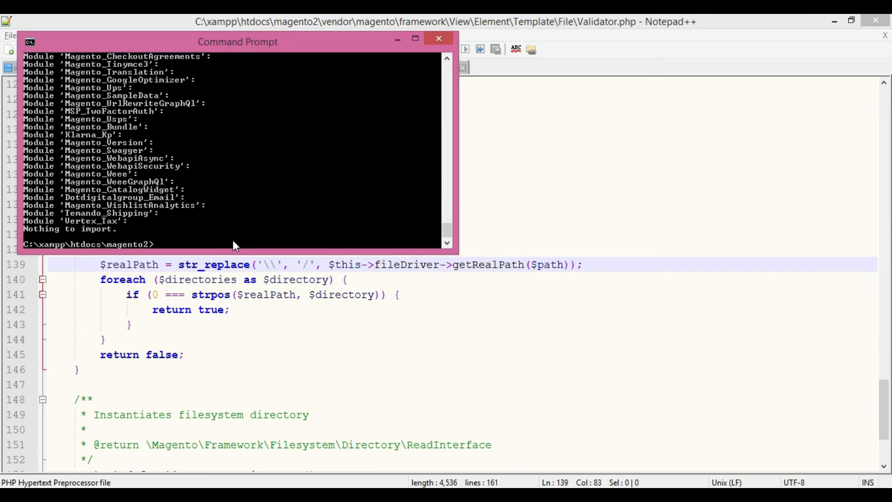
pyautogui.write('php')
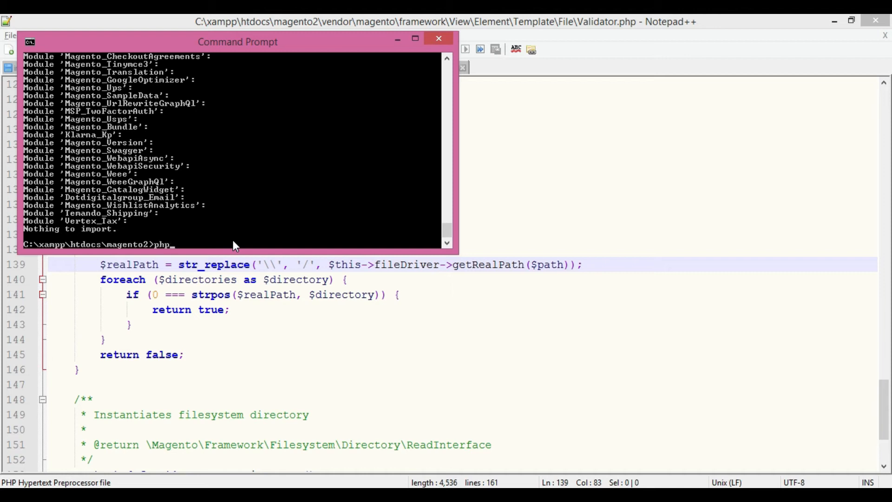
pyautogui.write('bin/magento setup:static-content:deploy -f')
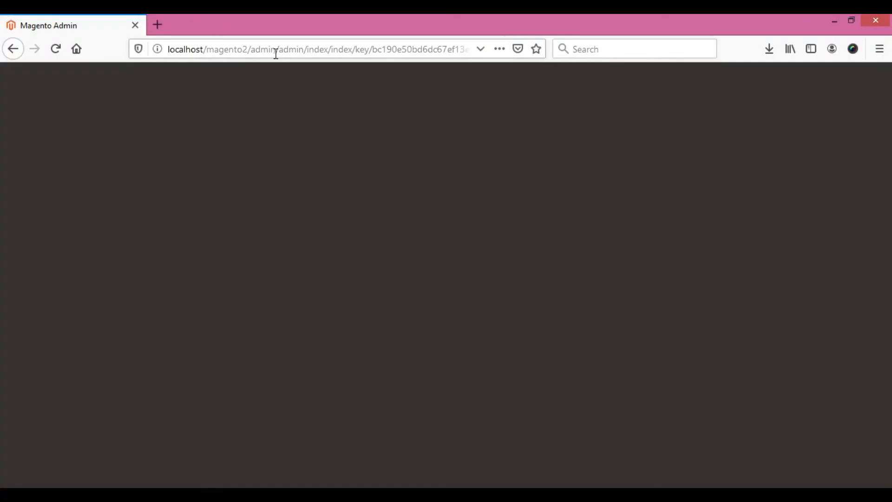
pyautogui.doubleClick(228, 48)
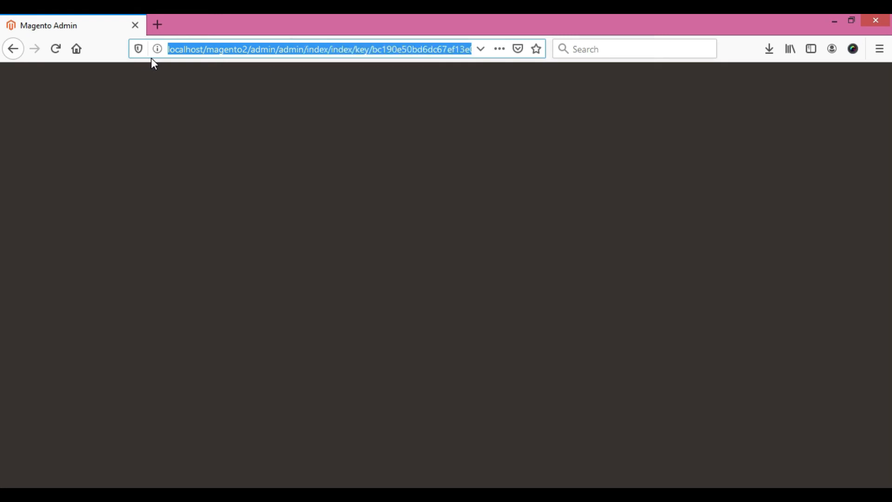
pyautogui.write('http://localhost/magento2/admin')
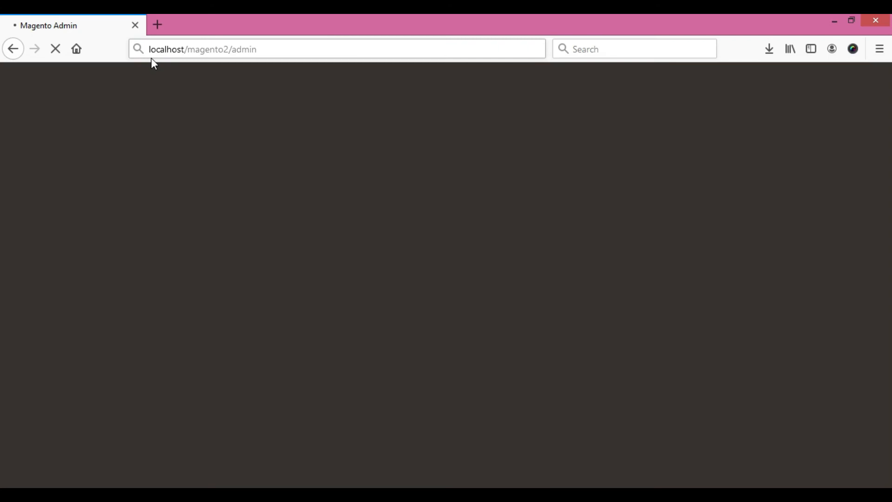
pyautogui.moveTo(208, 201)
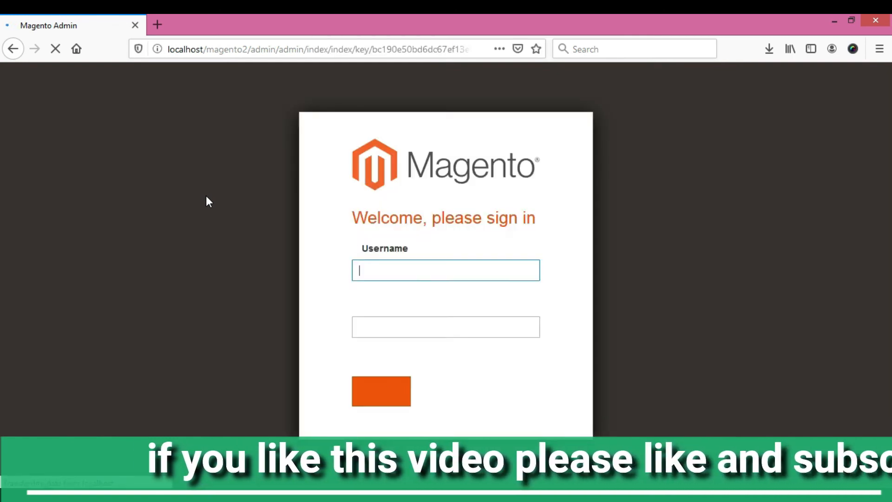
pyautogui.click(445, 270)
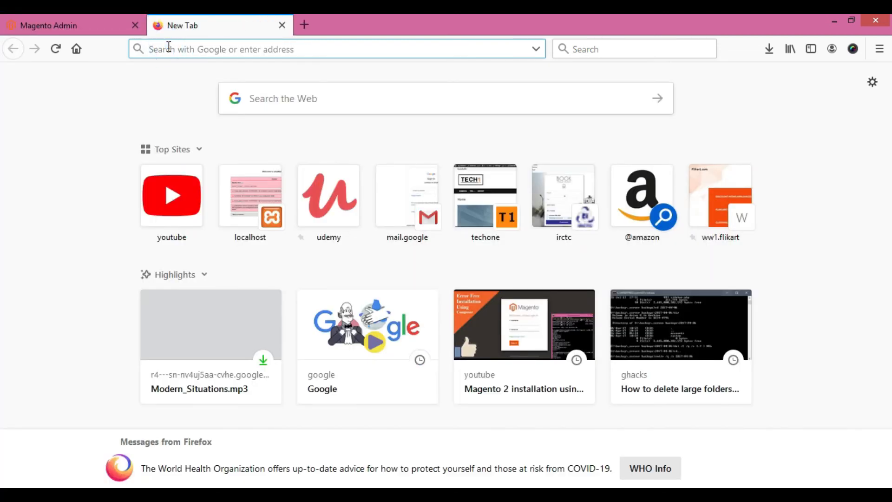
# Step: Load localhost/magento2/ in the new tab to view the Luma Home Page
pyautogui.write('localhost/magento2/admin/admin/index/index/key/bc190e50bd6dc67ef13e(')
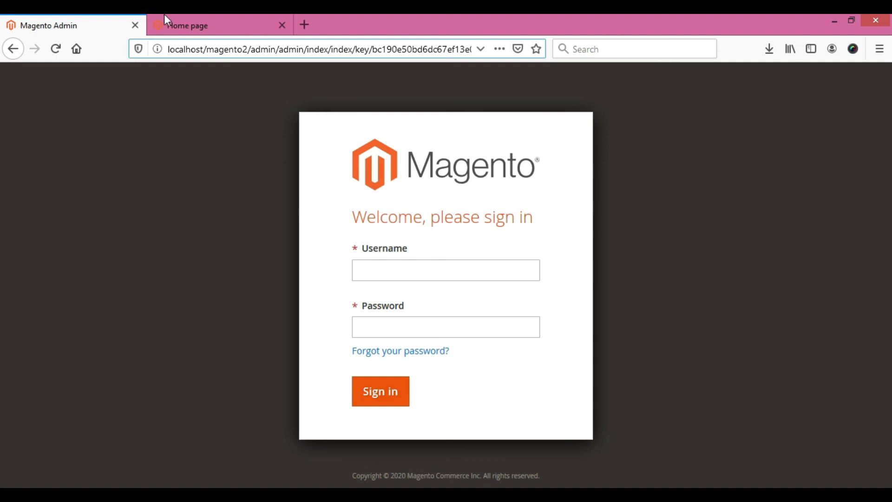
pyautogui.click(218, 25)
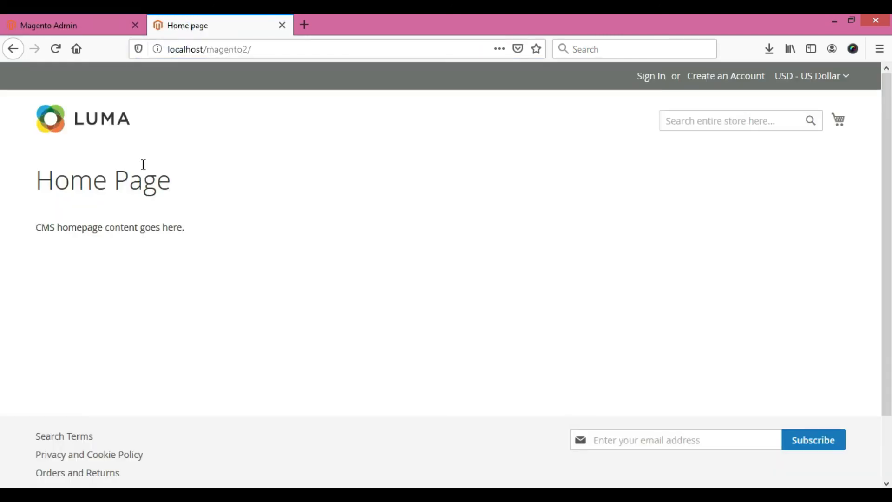